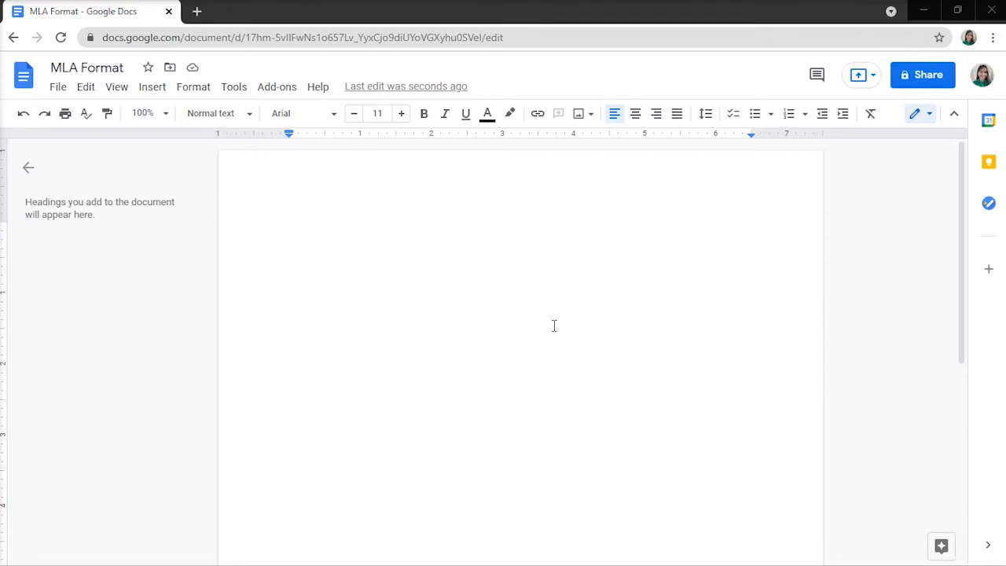
- Set the document font to Times New Roman at 12 point
{"action": "left_click", "coordinate": [298, 112]}
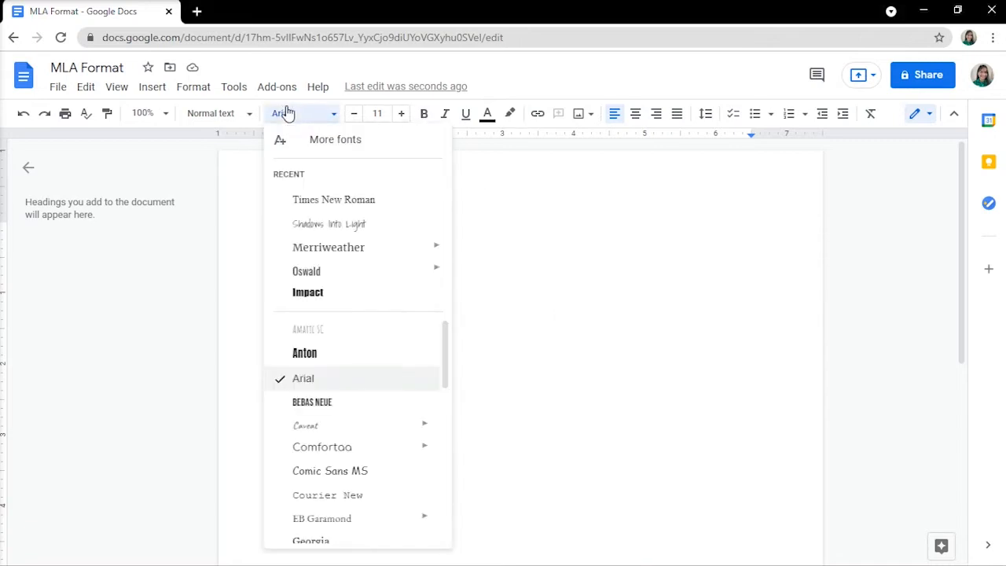
{"action": "left_click", "coordinate": [333, 198]}
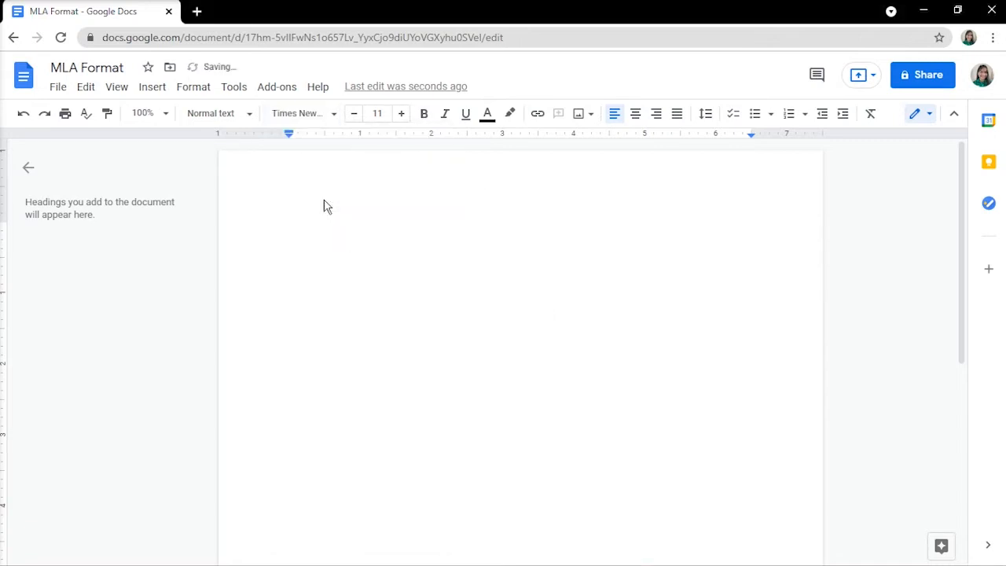
{"action": "mouse_move", "coordinate": [401, 113]}
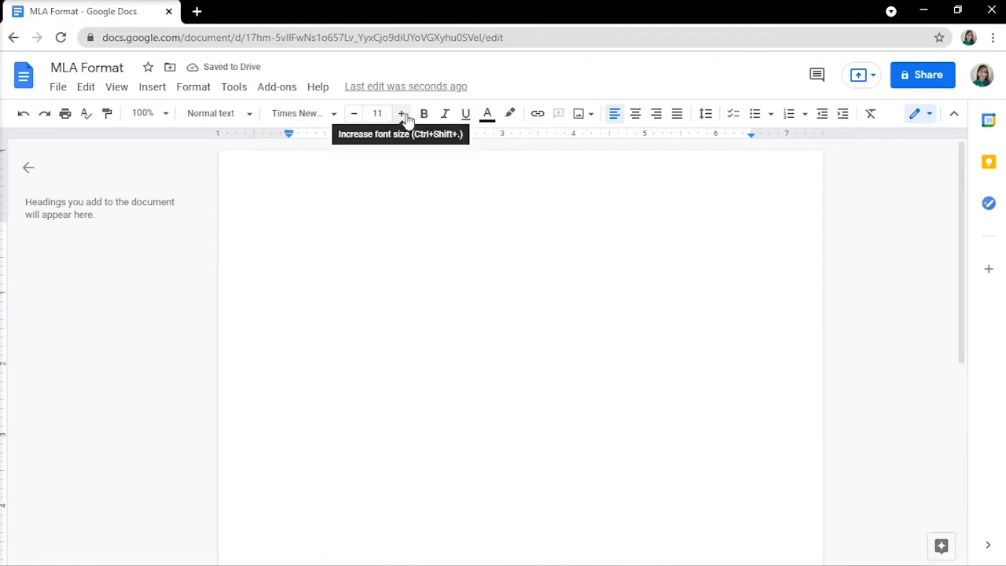
{"action": "left_click", "coordinate": [401, 113]}
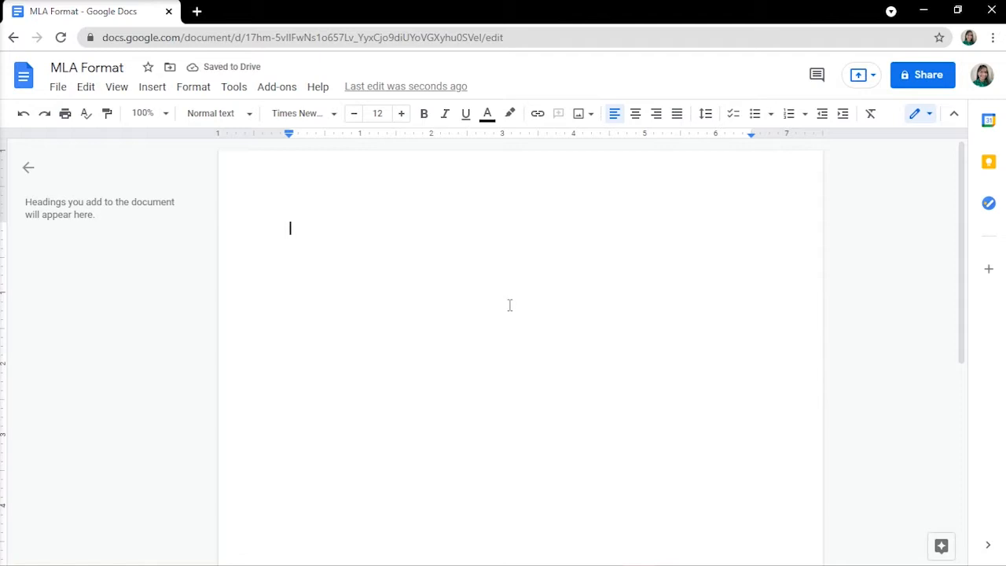
{"action": "mouse_move", "coordinate": [713, 126]}
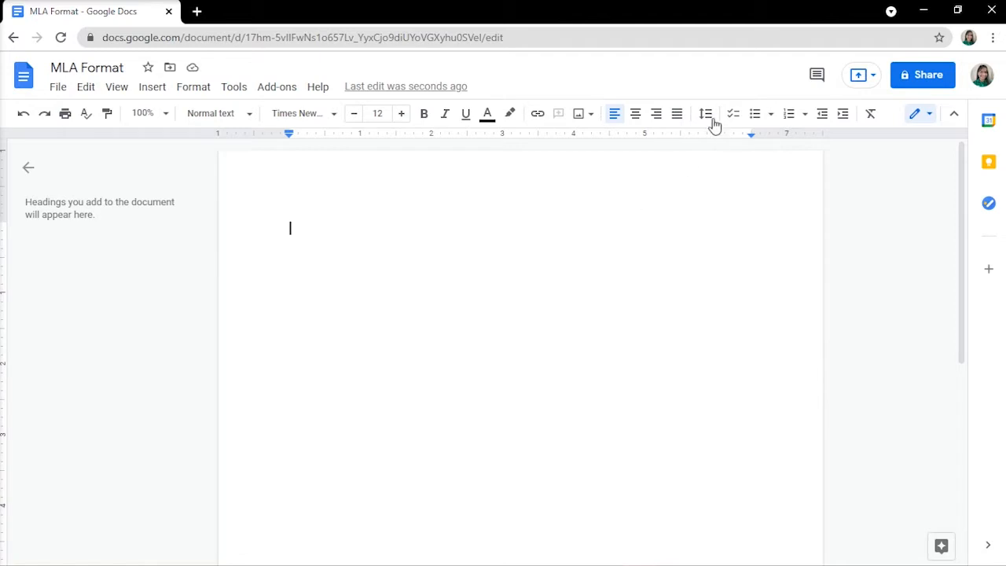
- Change the document's line spacing to Double
{"action": "left_click", "coordinate": [704, 113]}
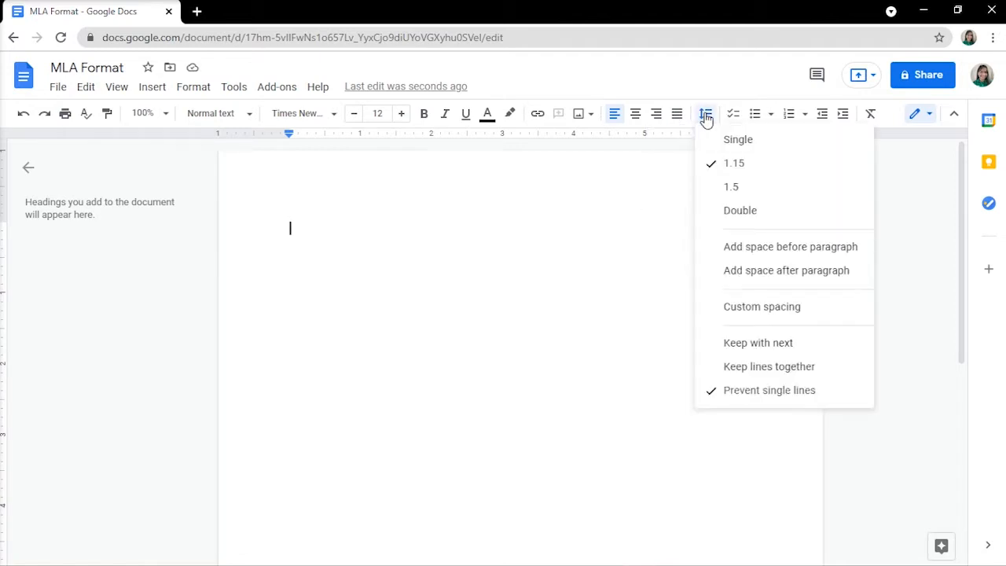
{"action": "left_click", "coordinate": [739, 210]}
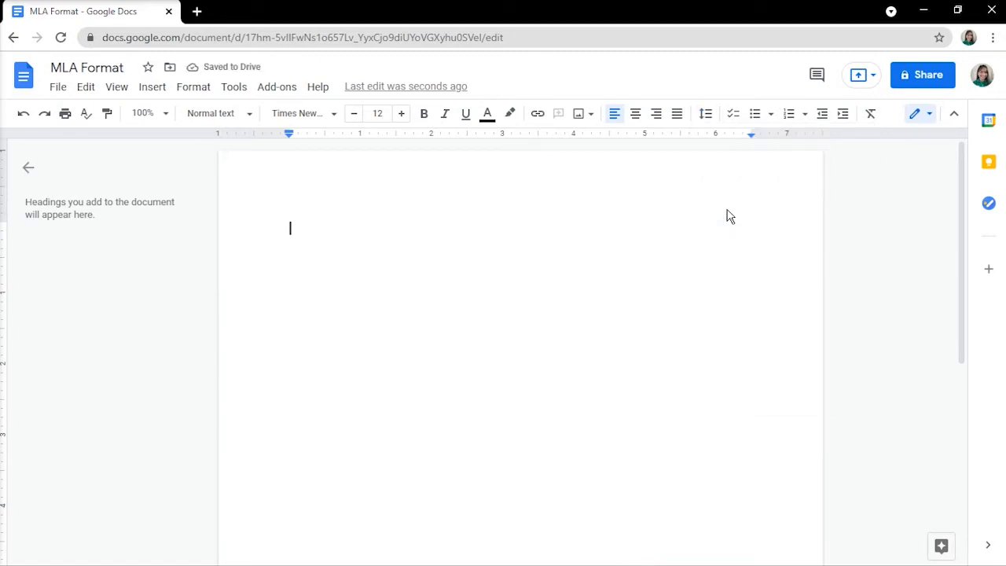
{"action": "mouse_move", "coordinate": [59, 86]}
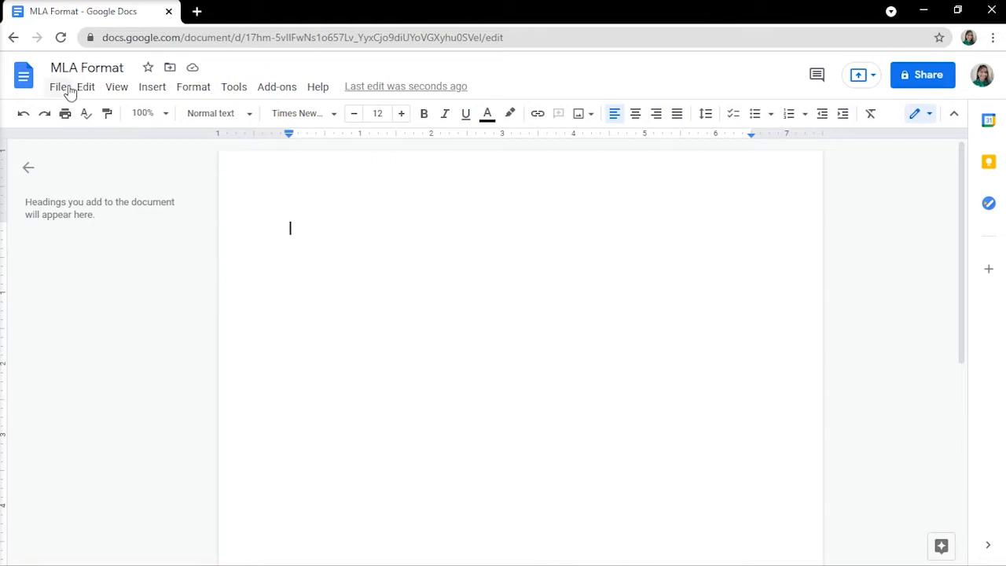
- Confirm one-inch margins on all sides in Page setup
{"action": "left_click", "coordinate": [58, 87]}
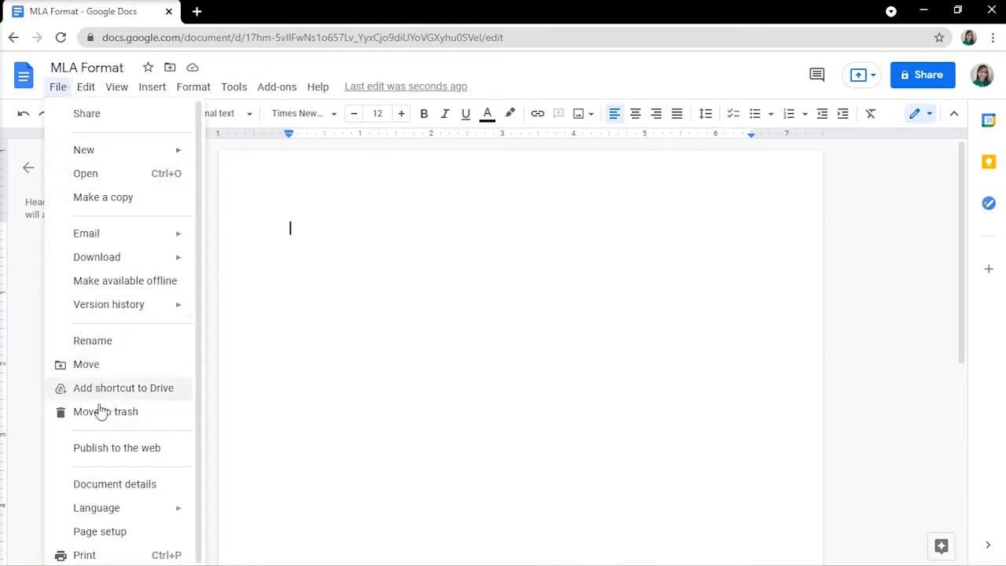
{"action": "mouse_move", "coordinate": [100, 531]}
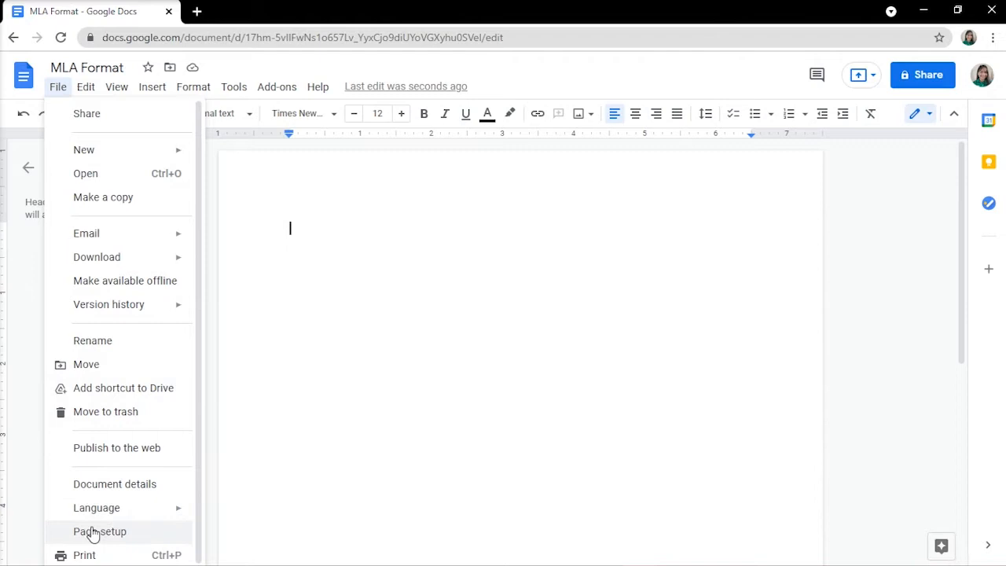
{"action": "left_click", "coordinate": [99, 531]}
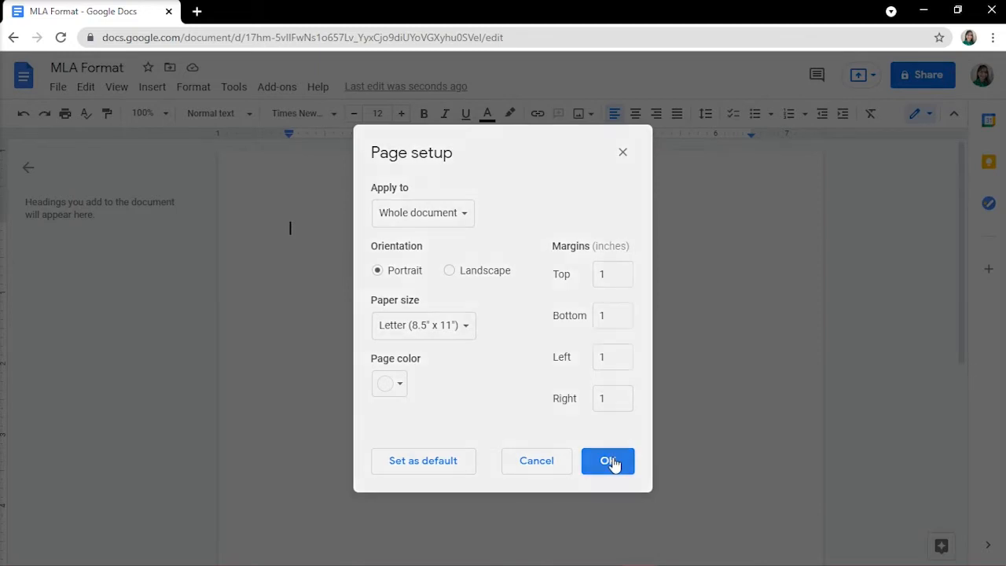
{"action": "left_click", "coordinate": [607, 460]}
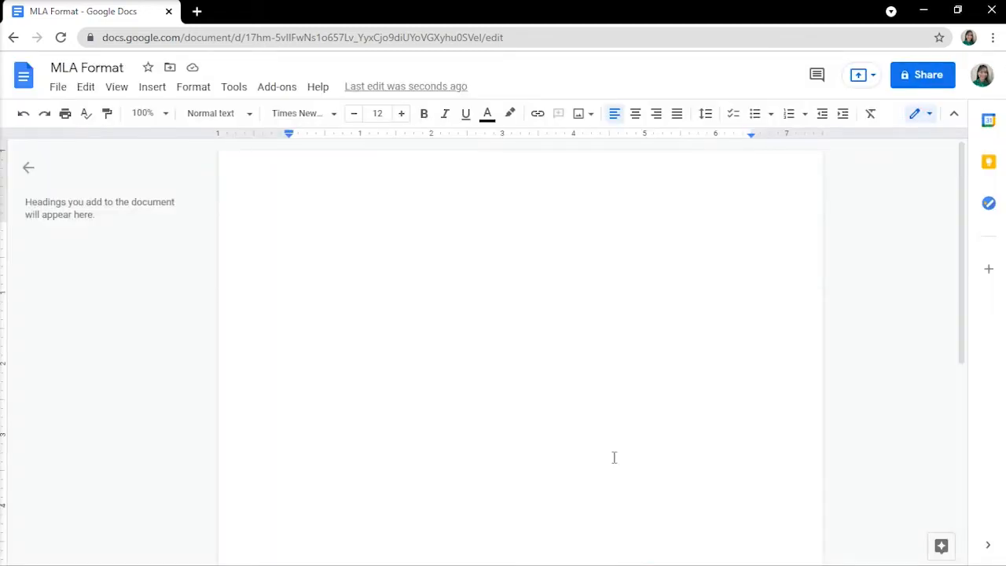
{"action": "mouse_move", "coordinate": [682, 164]}
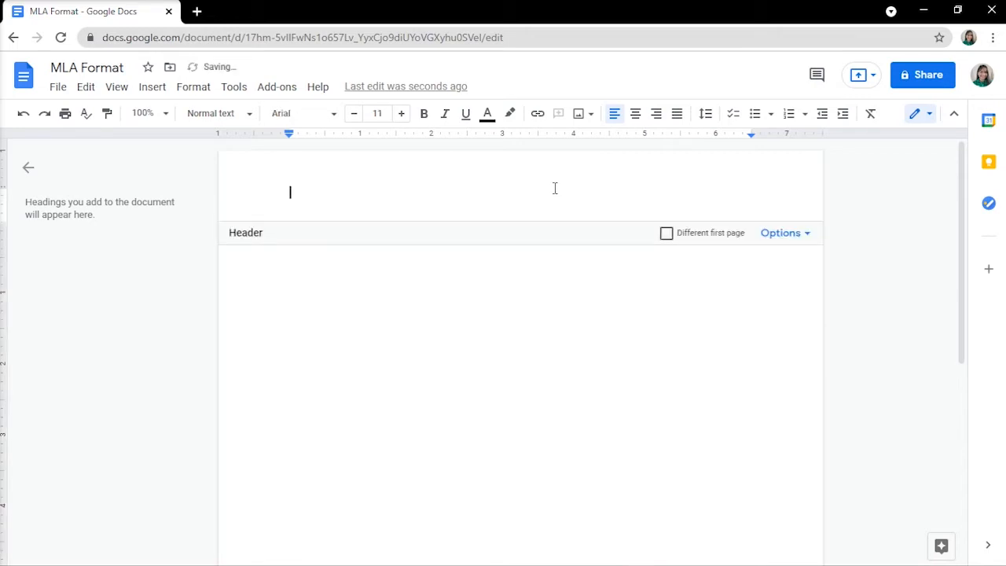
{"action": "mouse_move", "coordinate": [542, 188]}
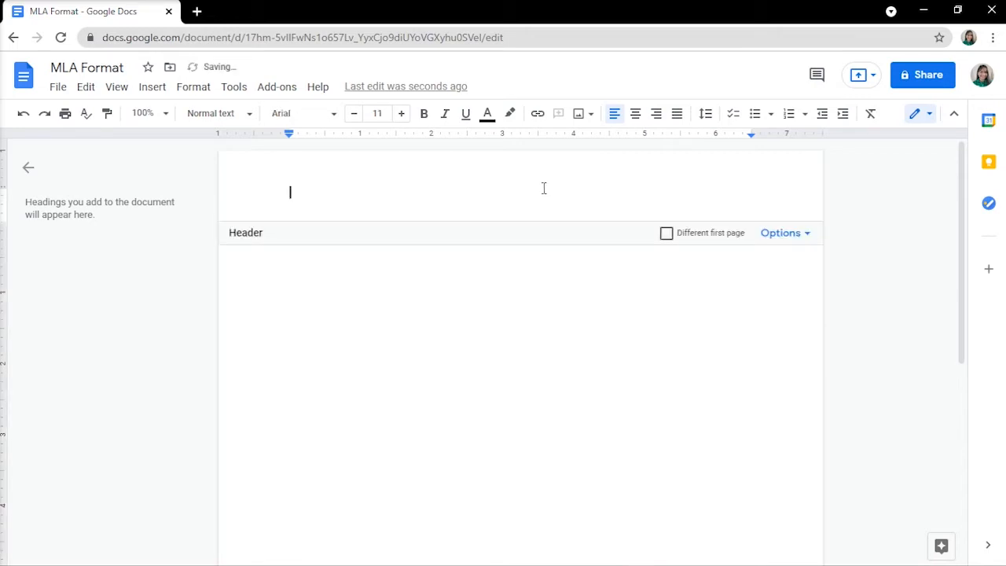
- Make the header Times New Roman 12, right-aligned, and type 'Erika Danielle'
{"action": "left_click", "coordinate": [301, 114]}
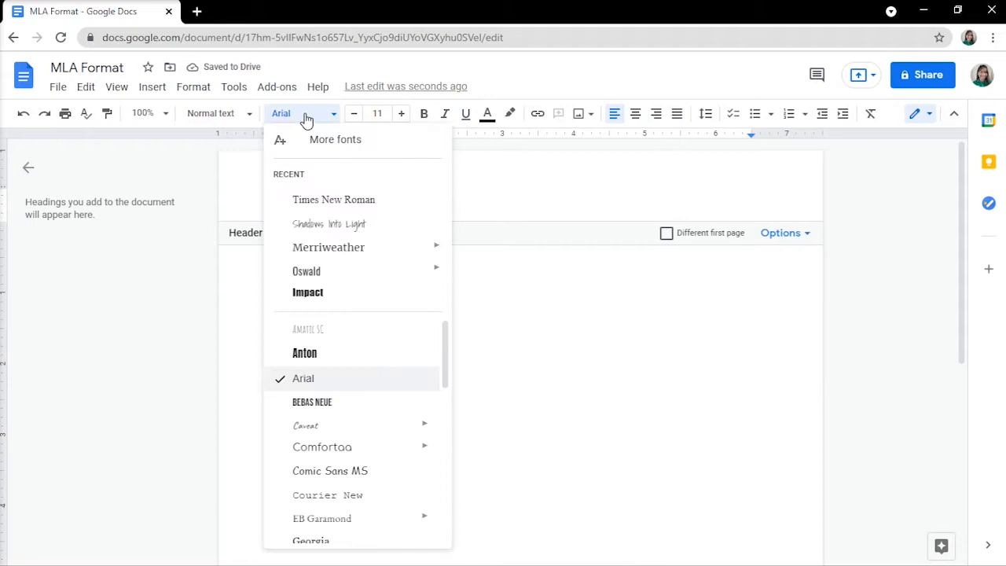
{"action": "left_click", "coordinate": [333, 199]}
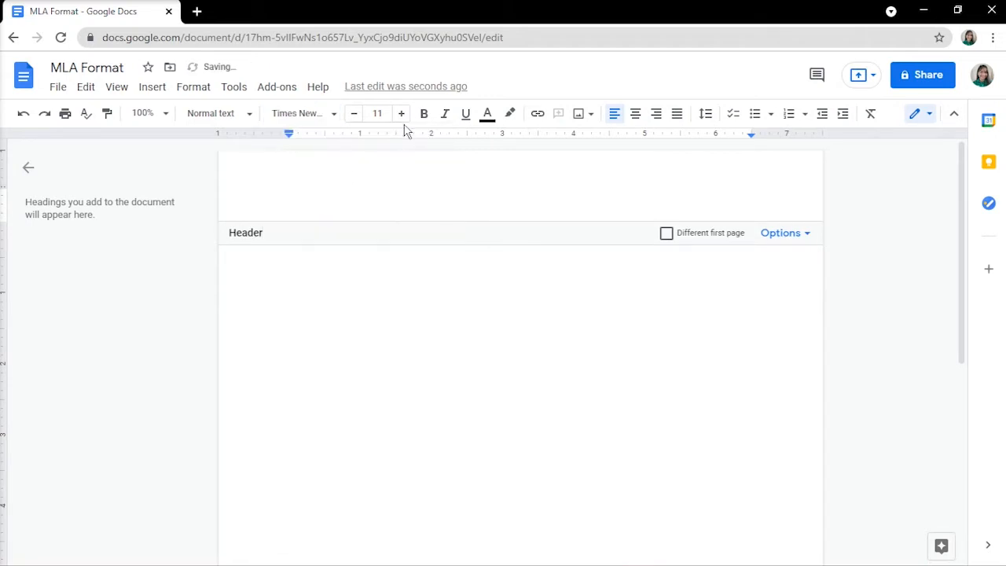
{"action": "left_click", "coordinate": [401, 113]}
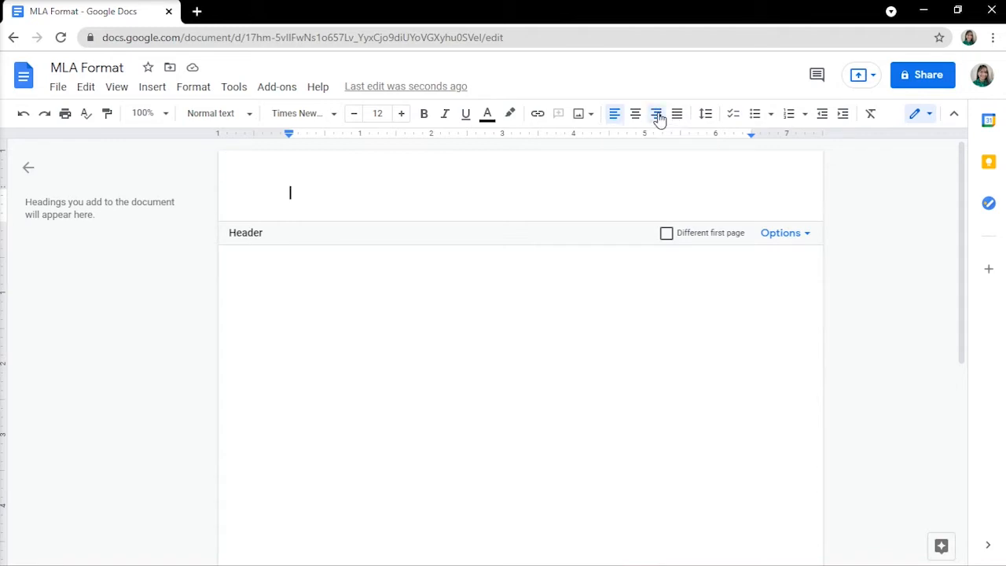
{"action": "left_click", "coordinate": [635, 113]}
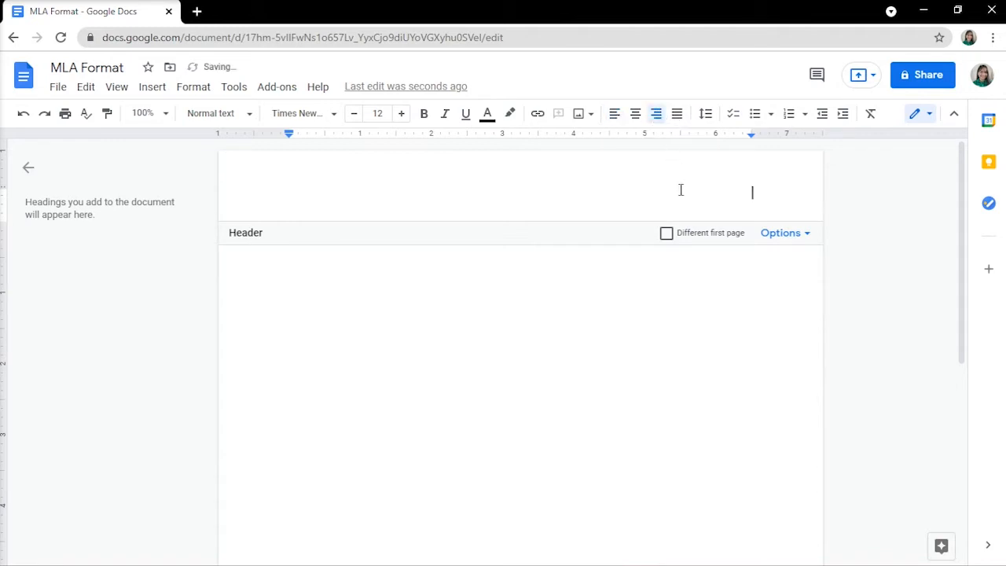
{"action": "type", "text": "Erika Danielle"}
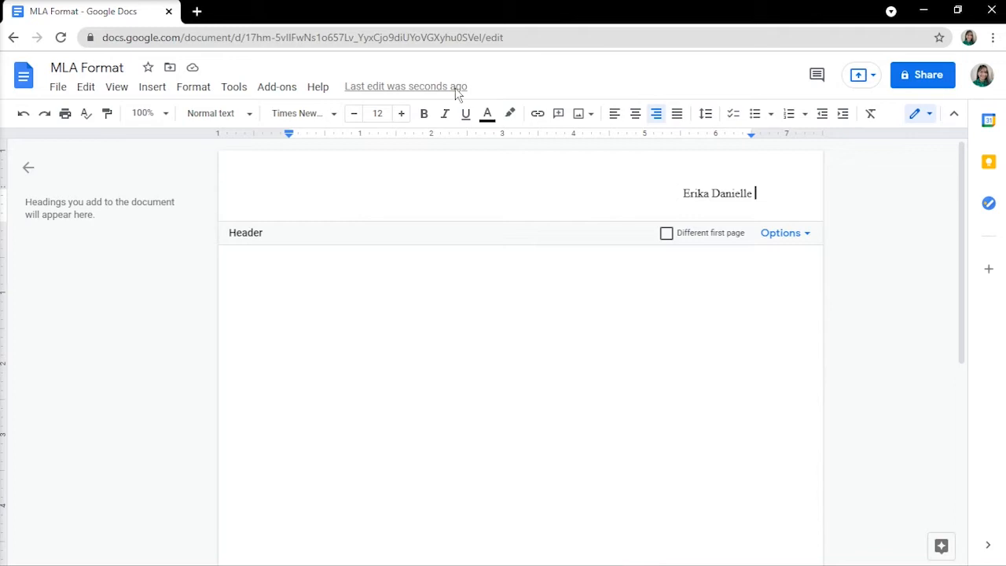
- Insert a top-right page number in the header, then return to the body
{"action": "left_click", "coordinate": [151, 86]}
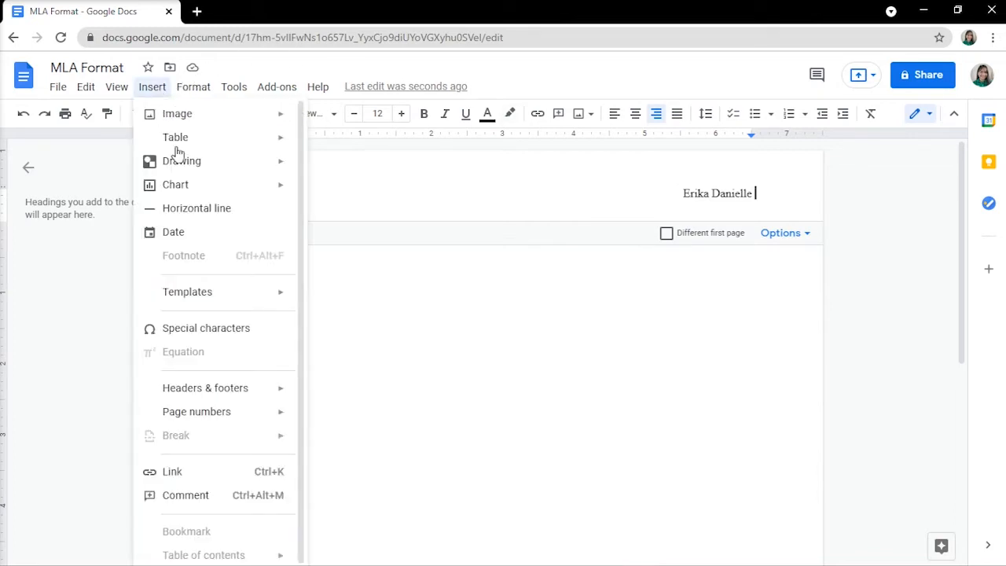
{"action": "left_click", "coordinate": [197, 411]}
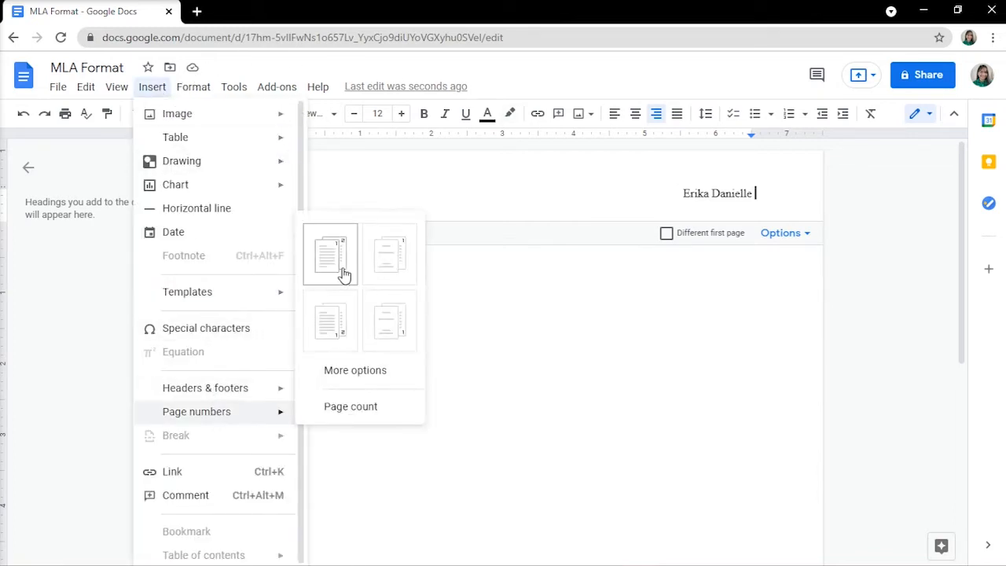
{"action": "left_click", "coordinate": [329, 253]}
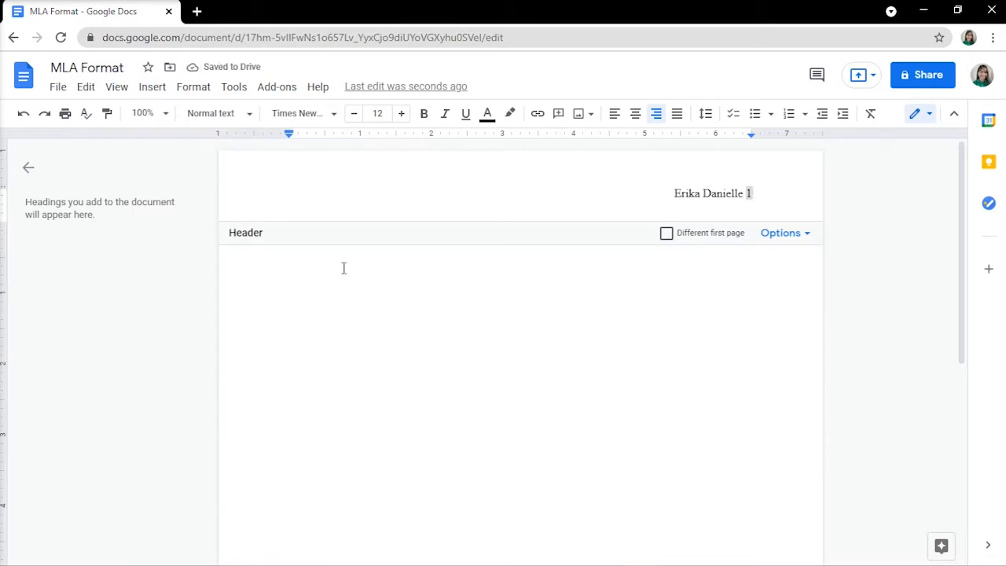
{"action": "left_click", "coordinate": [509, 279]}
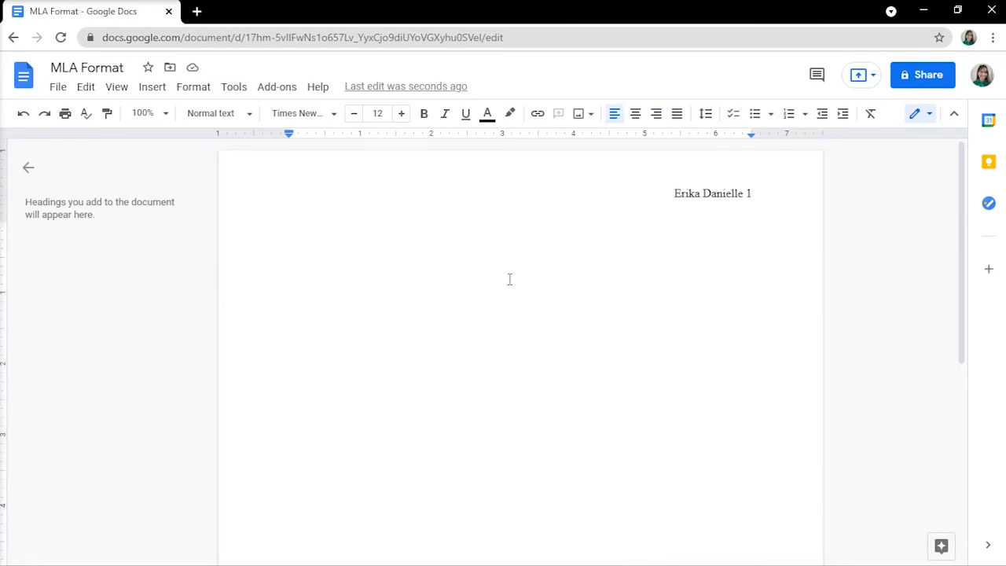
- Type Your Name, Instructor's Name, Course Name, 01 Sep date lines, then the centered paper title
{"action": "type", "text": "Your Name"}
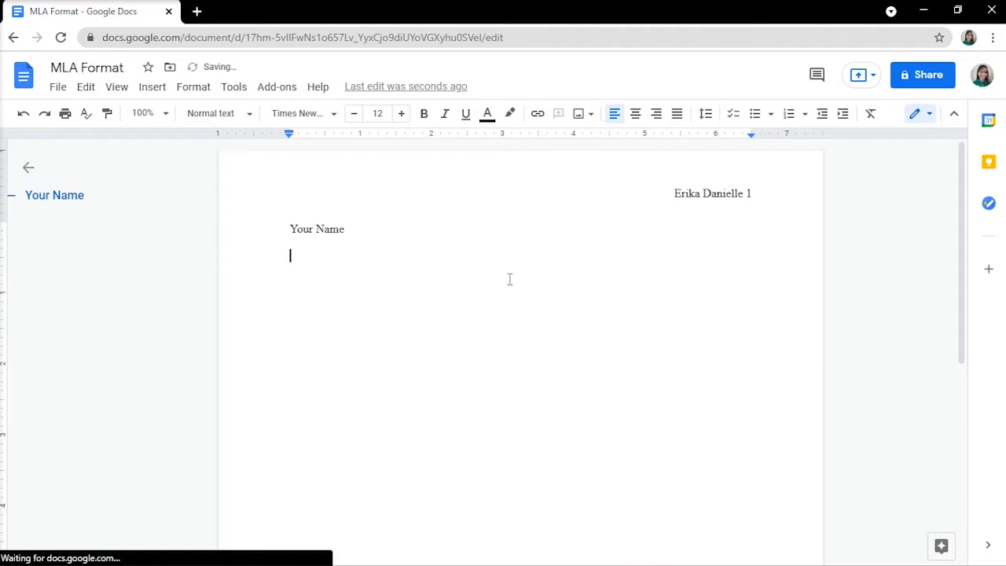
{"action": "type", "text": "Instructo"}
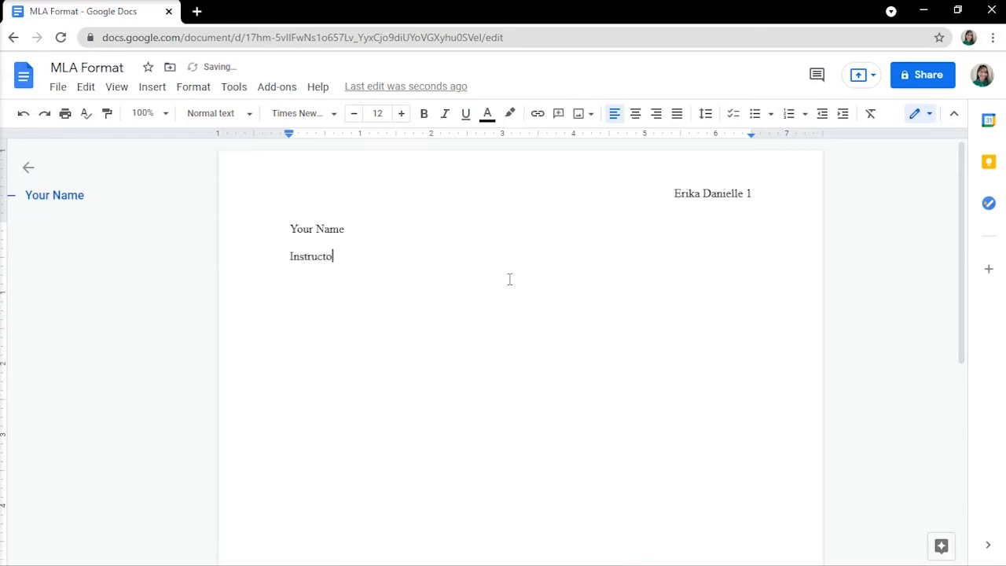
{"action": "type", "text": "rs Name"}
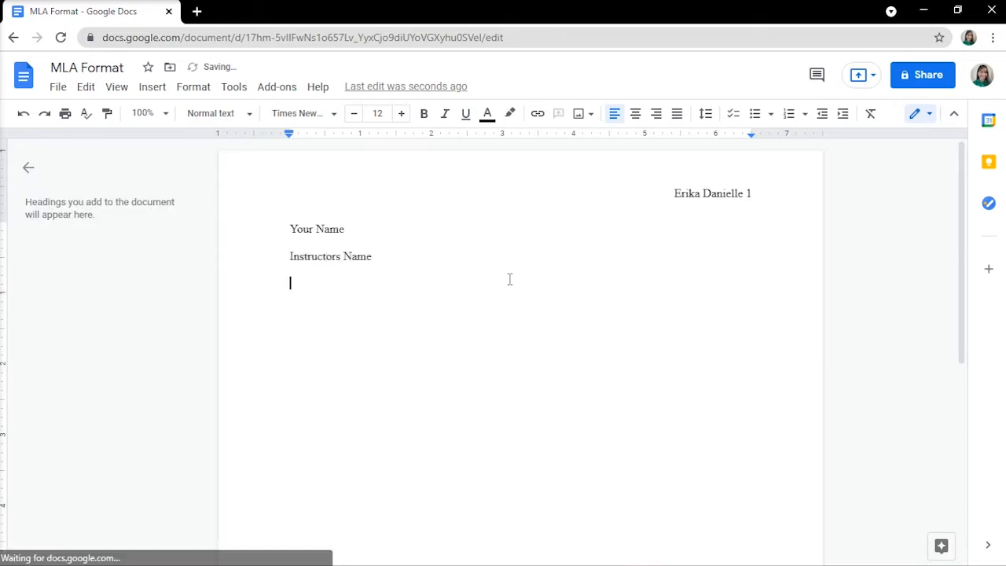
{"action": "type", "text": "Co"}
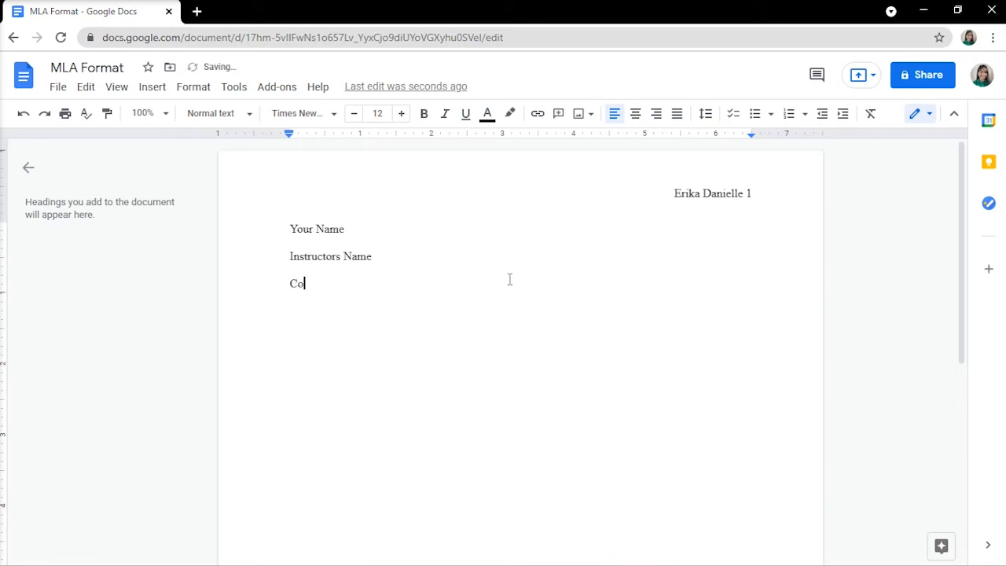
{"action": "type", "text": "urse Name"}
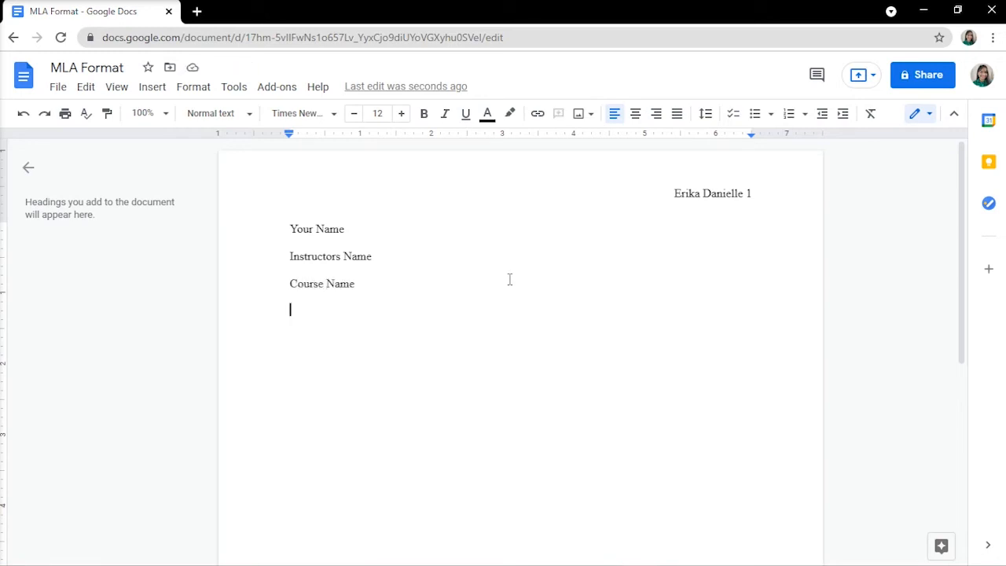
{"action": "type", "text": "01 September 20XX"}
{"action": "type", "text": "Title of your"}
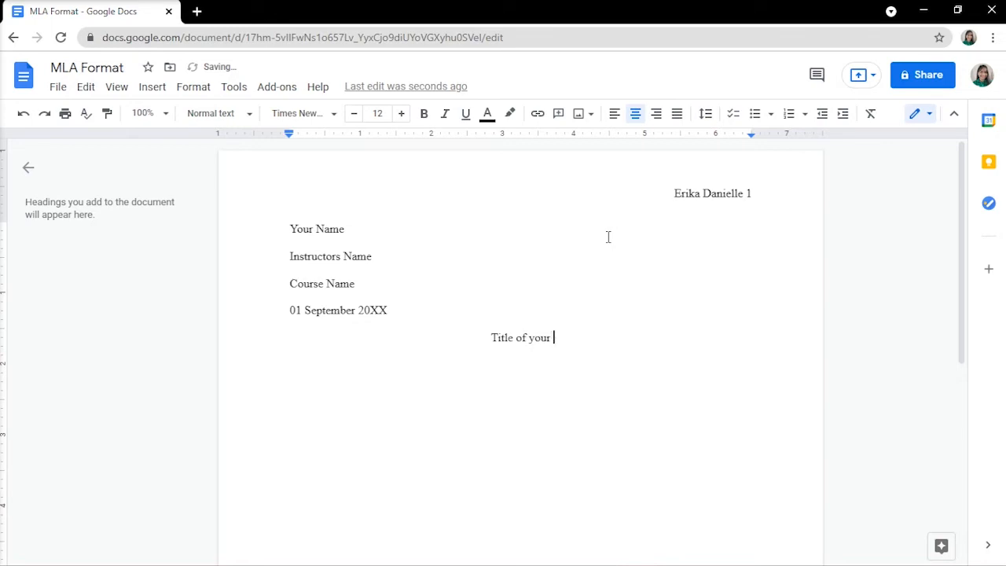
{"action": "type", "text": "Paper"}
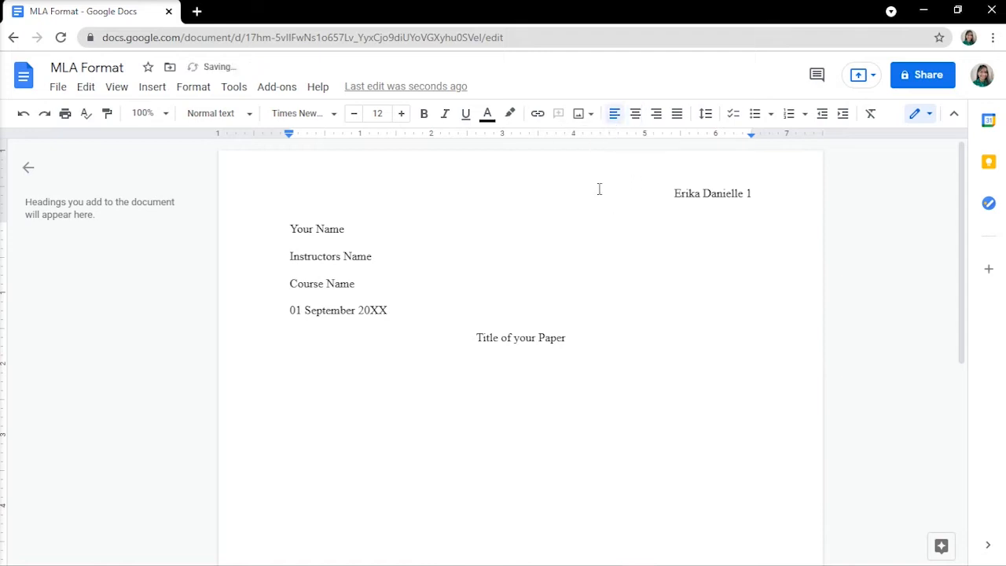
{"action": "left_click", "coordinate": [326, 364]}
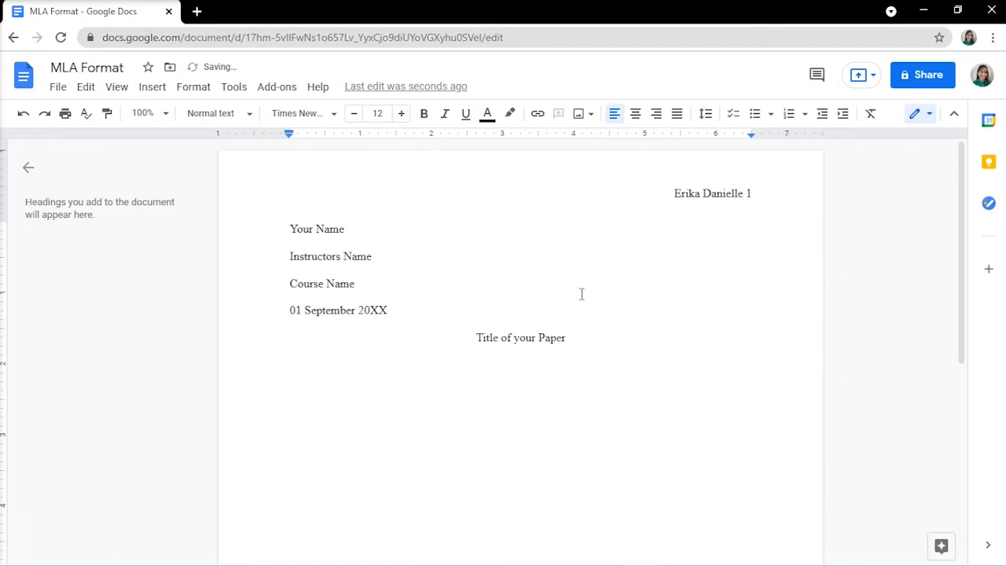
- Insert a page break after the conclusion paragraph to begin a new page
{"action": "scroll", "scroll_direction": "down", "scroll_amount": 3}
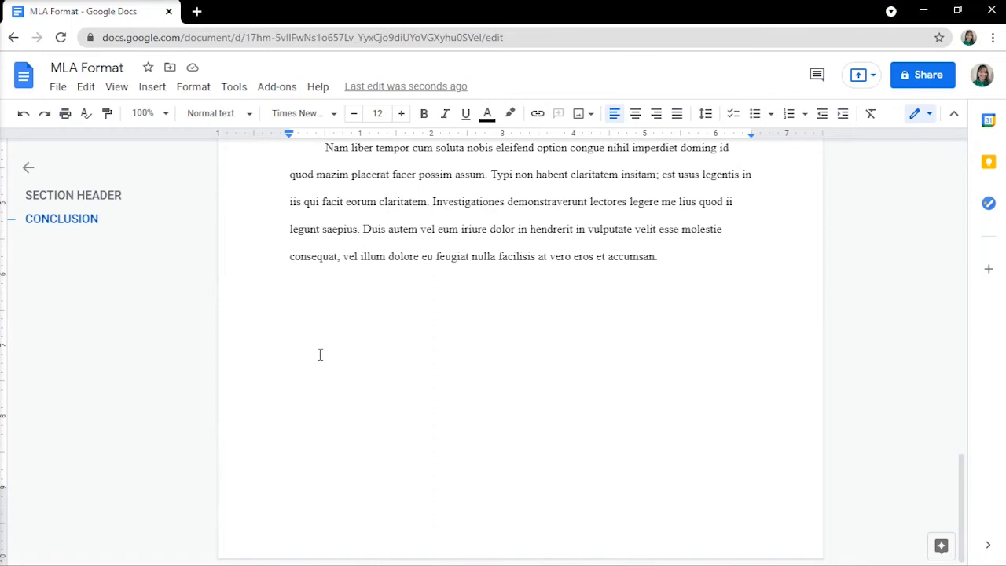
{"action": "left_click", "coordinate": [151, 86]}
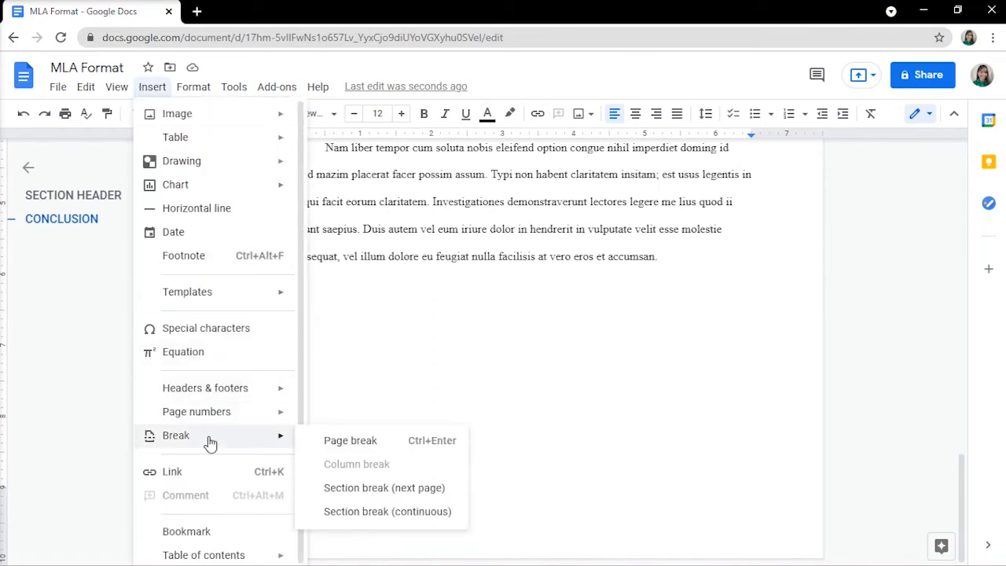
{"action": "mouse_move", "coordinate": [350, 440]}
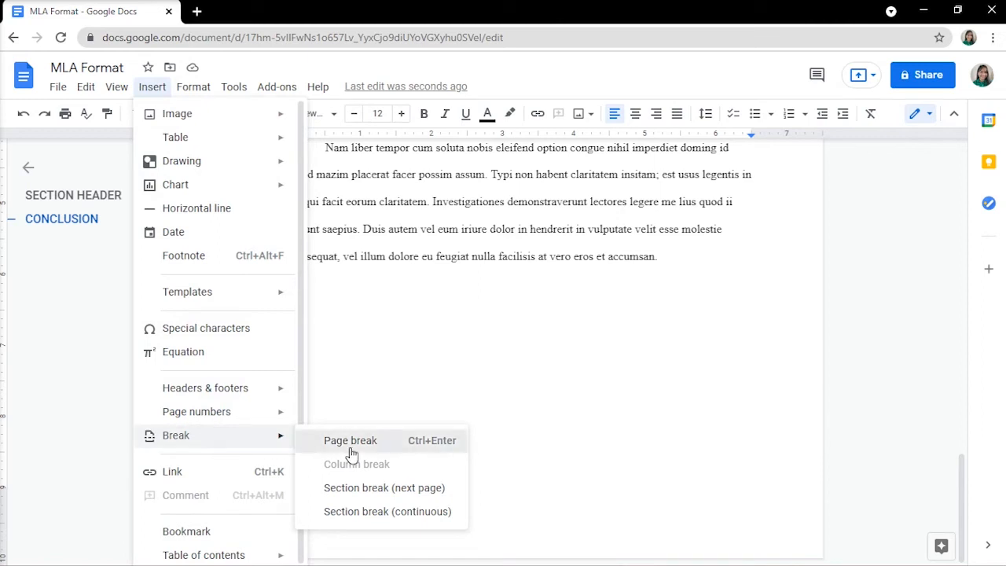
{"action": "left_click", "coordinate": [350, 440]}
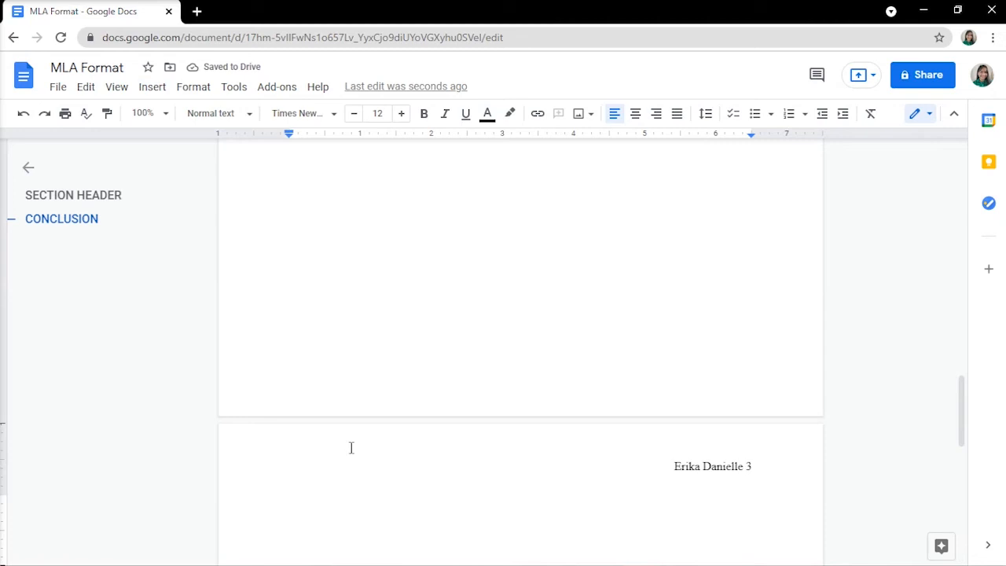
{"action": "mouse_move", "coordinate": [633, 113]}
{"action": "type", "text": "Works Cited"}
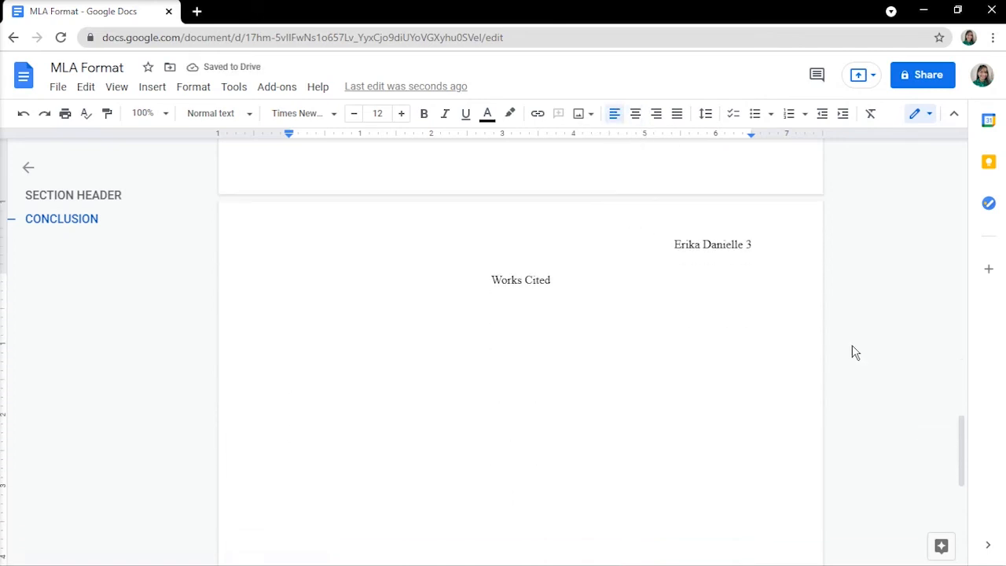
- Type the 'Author name (last, first). "Title." Publication…' entries, then select them all
{"action": "type", "text": "A"}
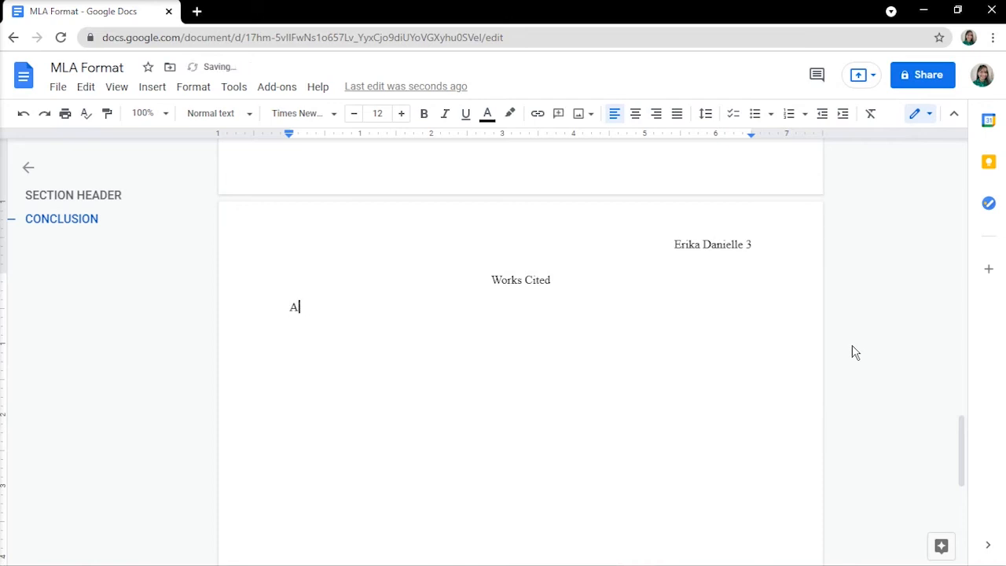
{"action": "type", "text": "uthor name (last, first"}
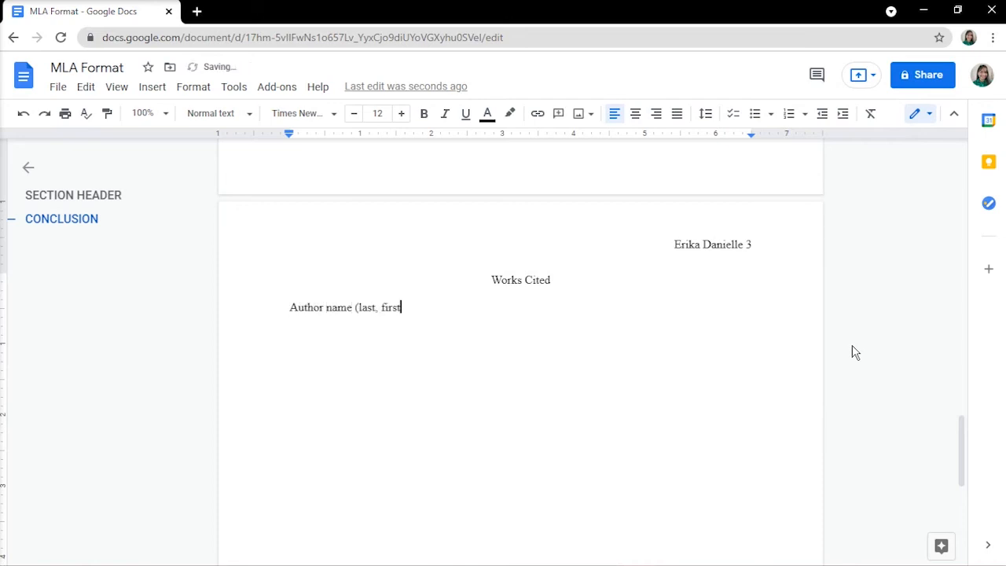
{"action": "type", "text": "). \"Title.\" Publication, Date ("}
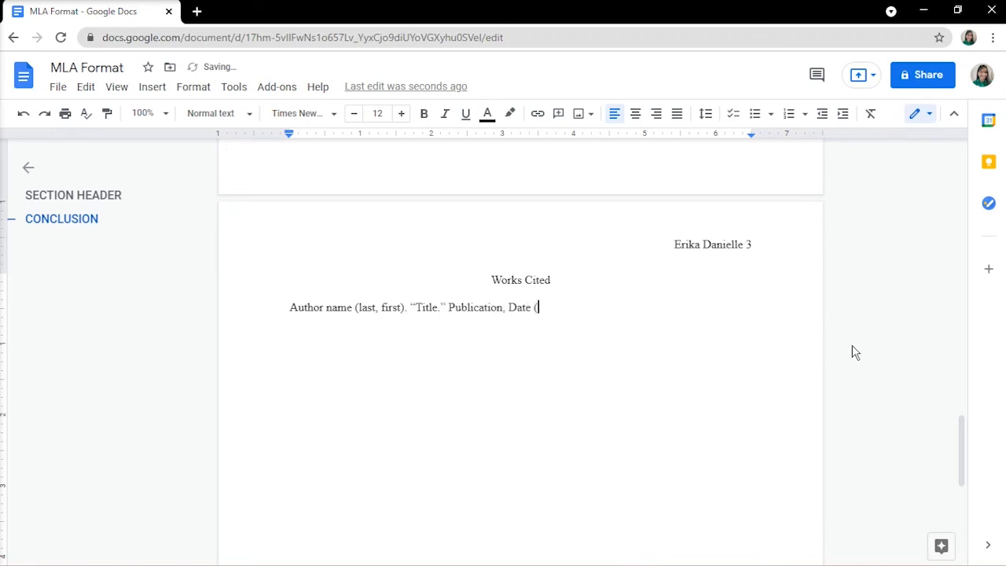
{"action": "type", "text": "day, month, year). URL. Accessed date."}
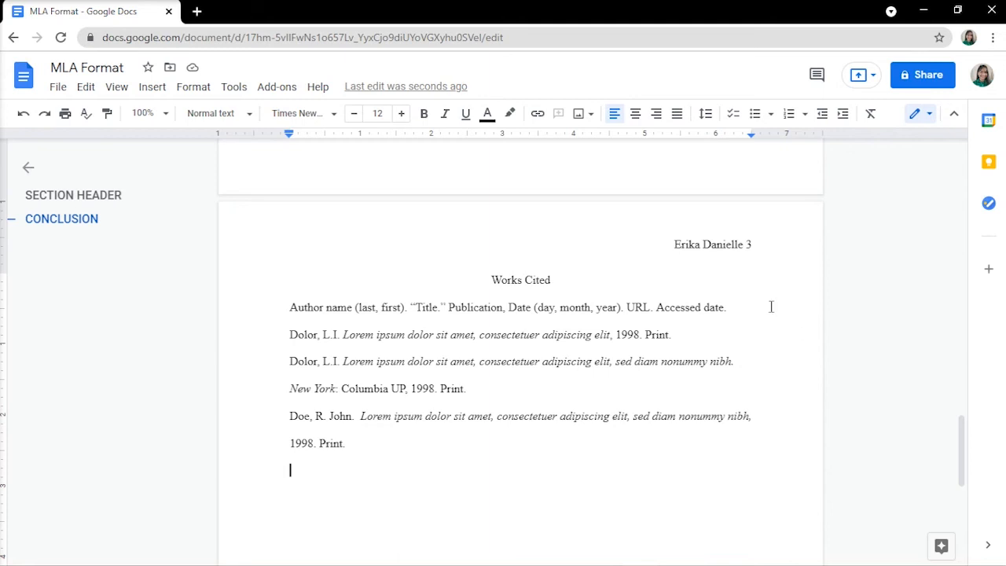
{"action": "left_click_drag", "start_coordinate": [289, 307], "coordinate": [370, 444]}
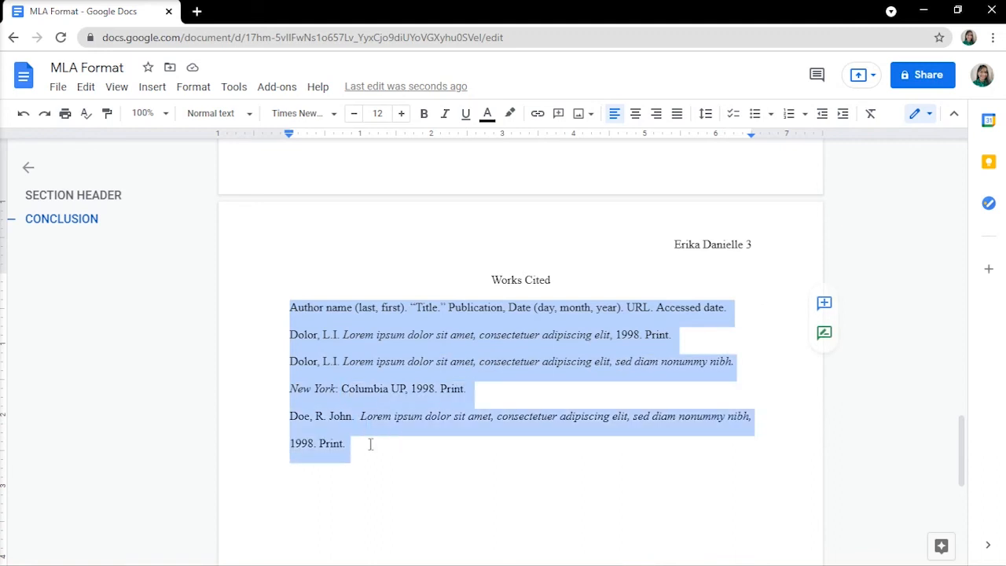
- Apply a 0.5-inch hanging indent to the selected Works Cited entries
{"action": "left_click", "coordinate": [193, 87]}
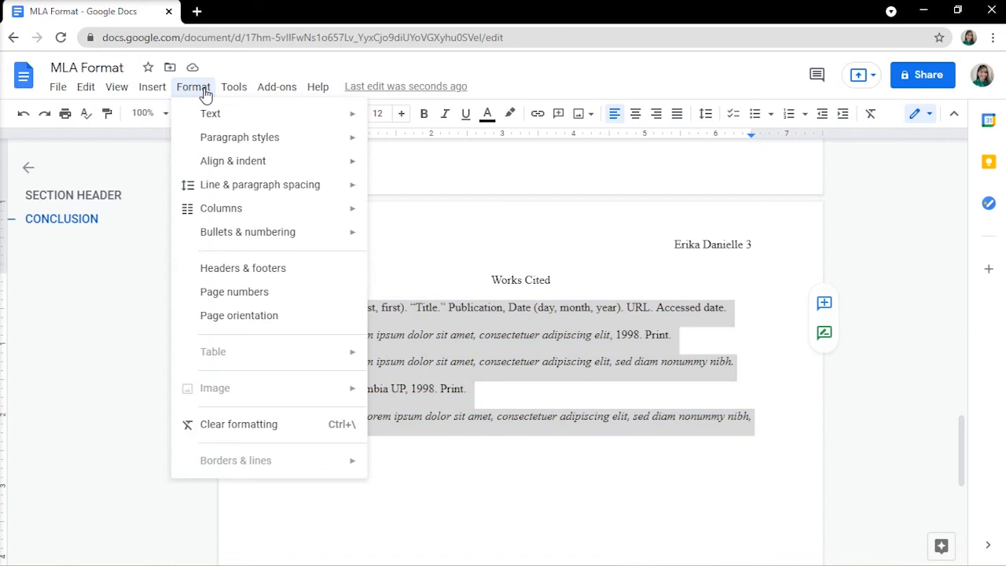
{"action": "mouse_move", "coordinate": [232, 160]}
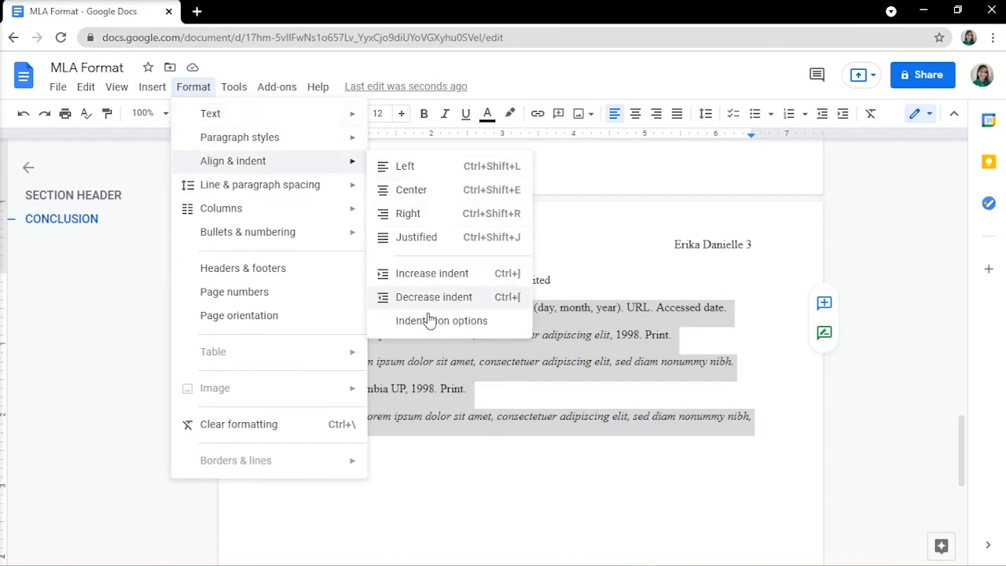
{"action": "left_click", "coordinate": [441, 320]}
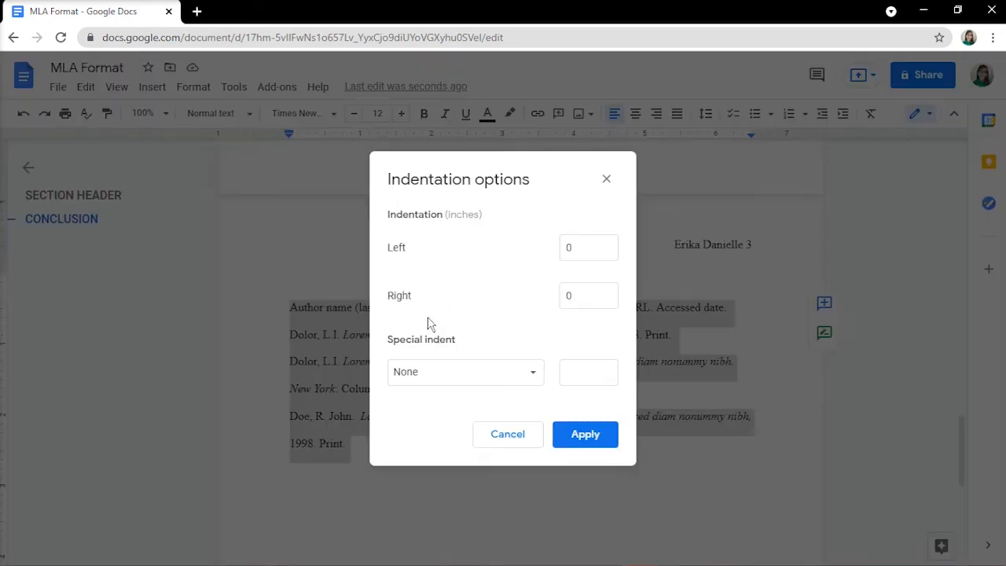
{"action": "left_click", "coordinate": [465, 372]}
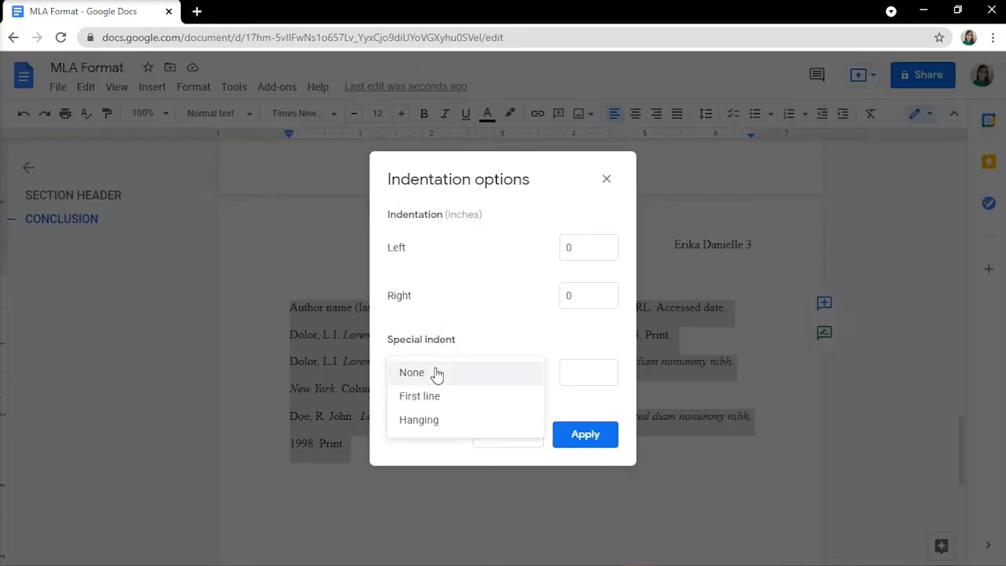
{"action": "left_click", "coordinate": [419, 419]}
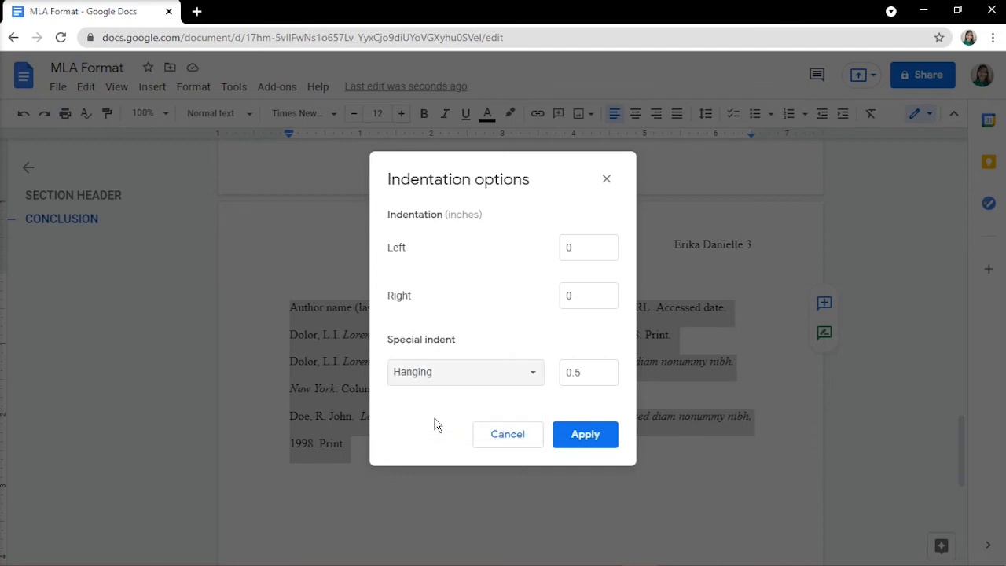
{"action": "mouse_move", "coordinate": [584, 434]}
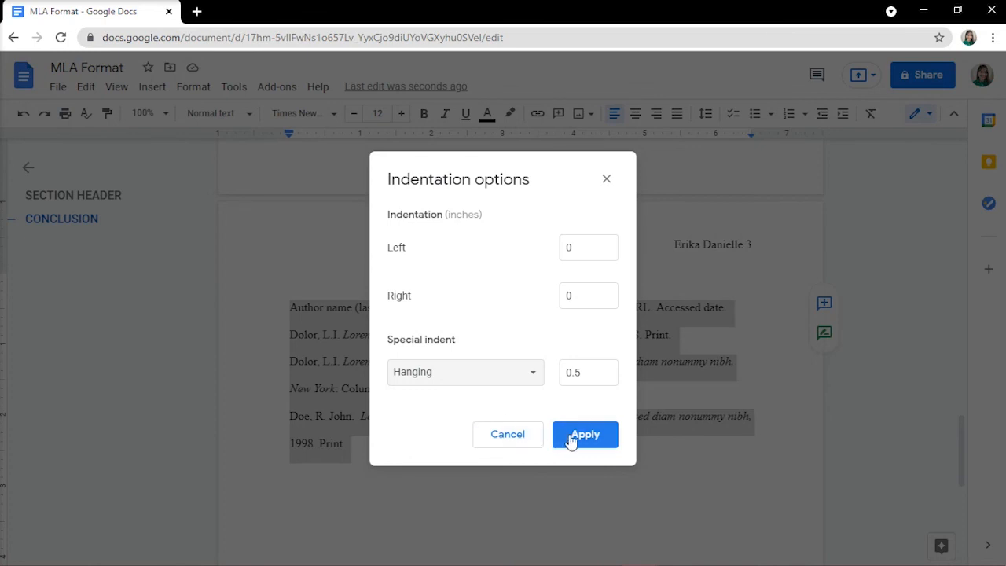
{"action": "left_click", "coordinate": [584, 434]}
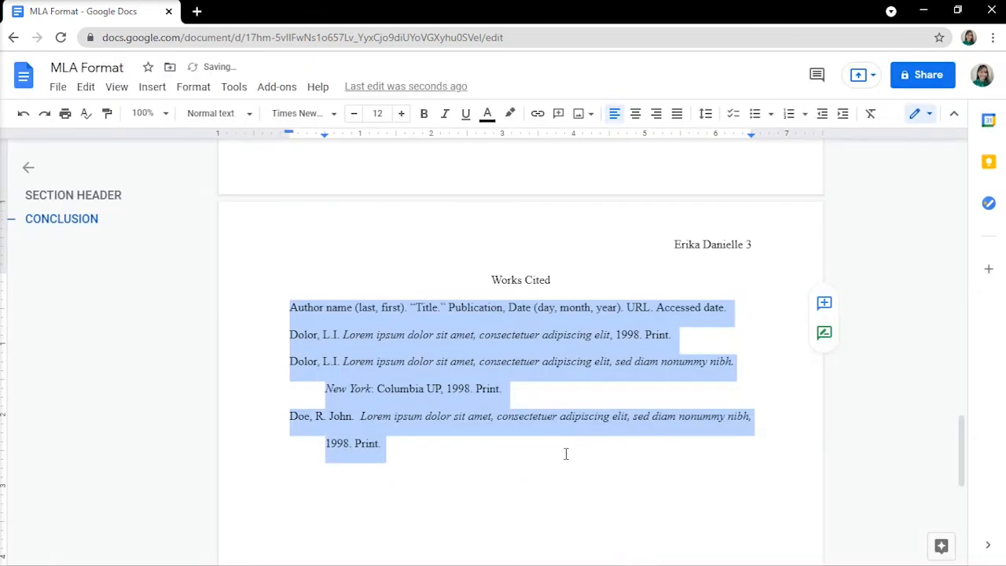
{"action": "left_click", "coordinate": [565, 453]}
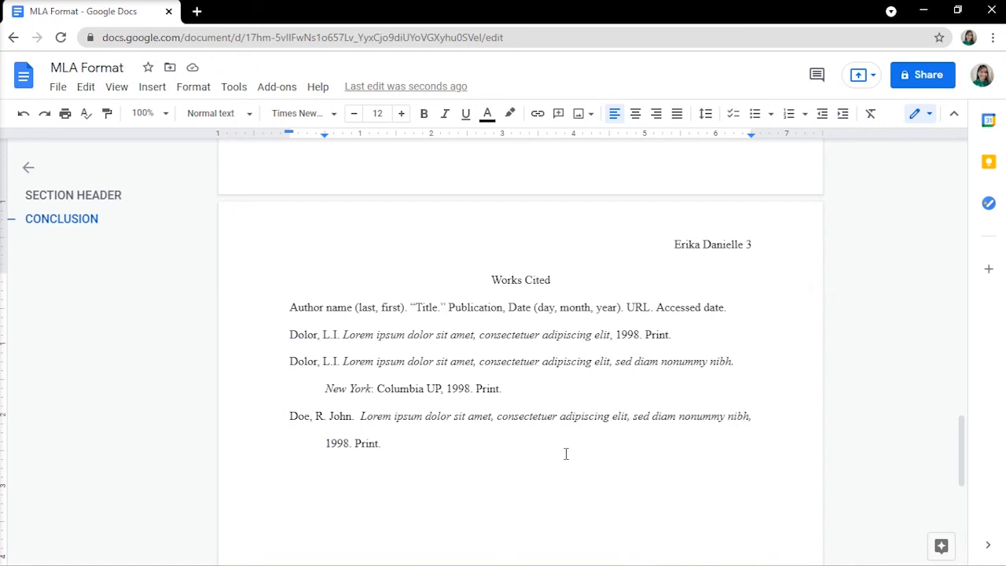
{"action": "left_click", "coordinate": [380, 443]}
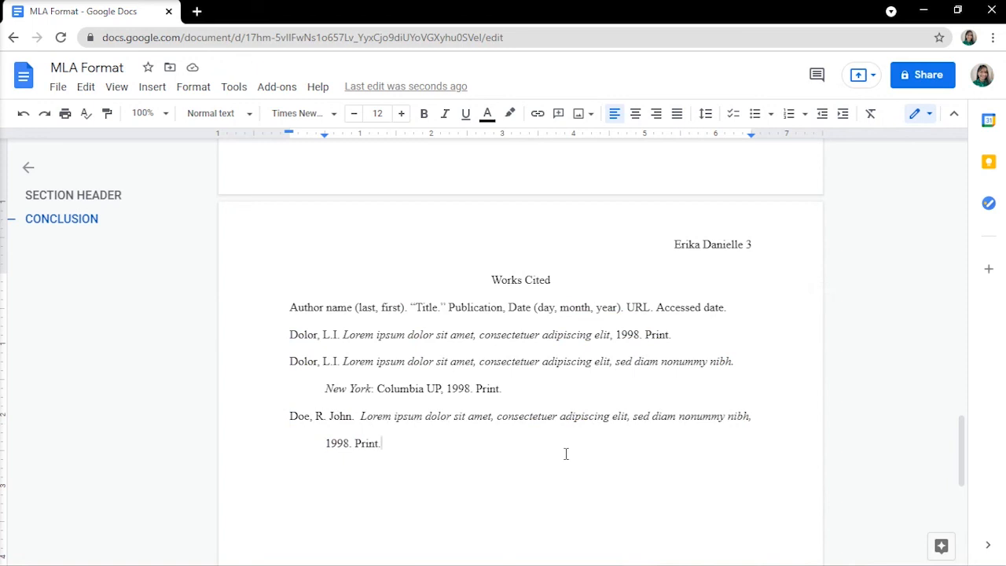